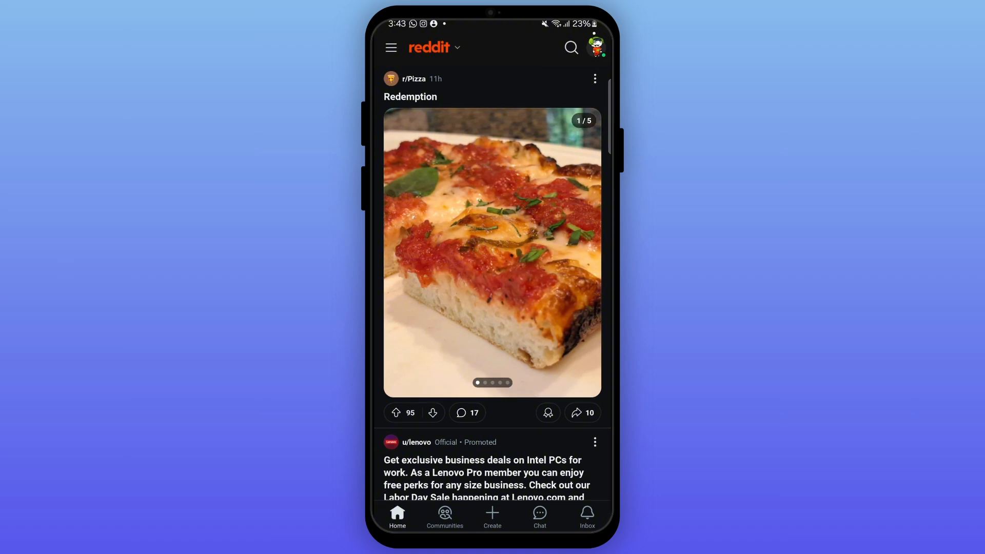
Step: Go to the Inbox from the bottom navigation, landing on the Notifications list
{"action": "left_click", "coordinate": [586, 515]}
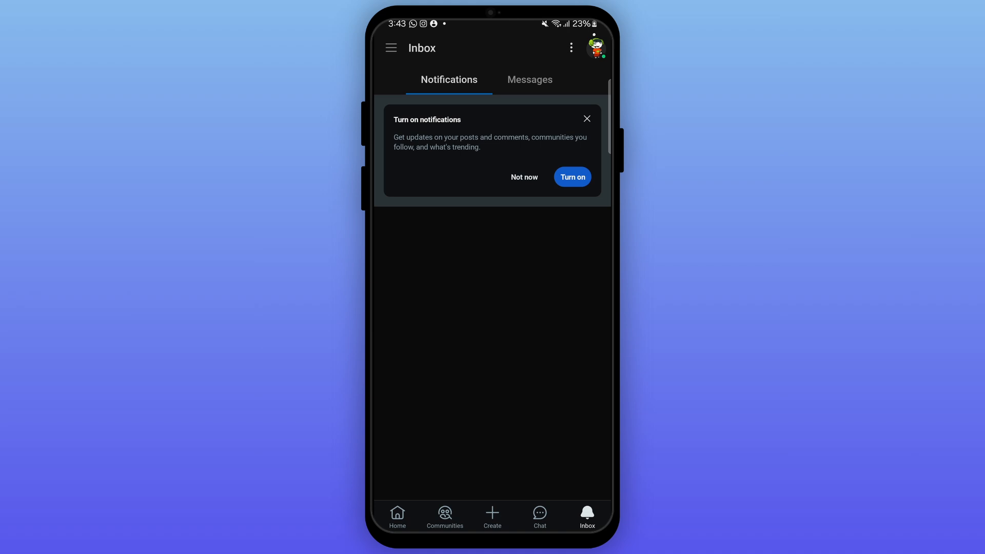
Step: From the Messages list, start a New message with empty username, subject and message fields
{"action": "left_click", "coordinate": [530, 79]}
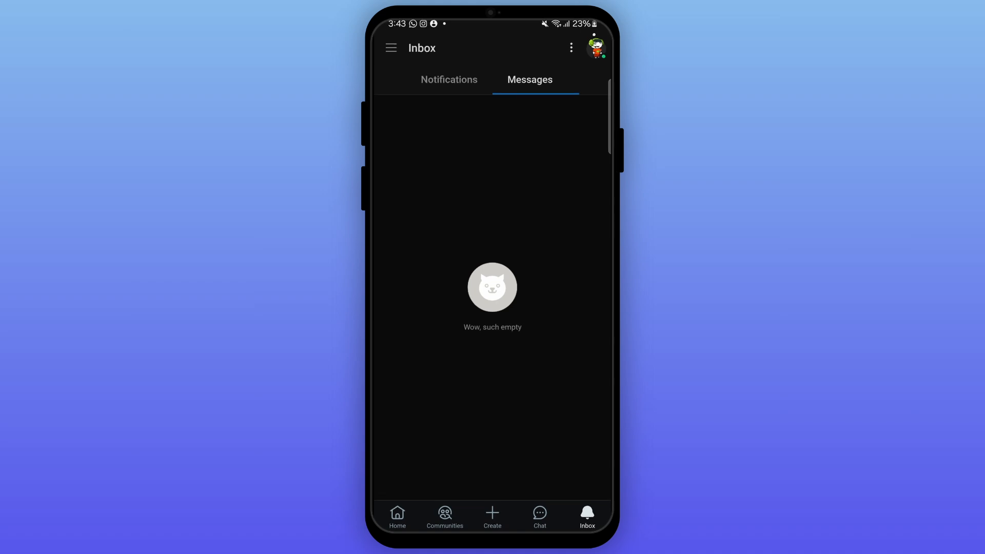
{"action": "left_click", "coordinate": [571, 49]}
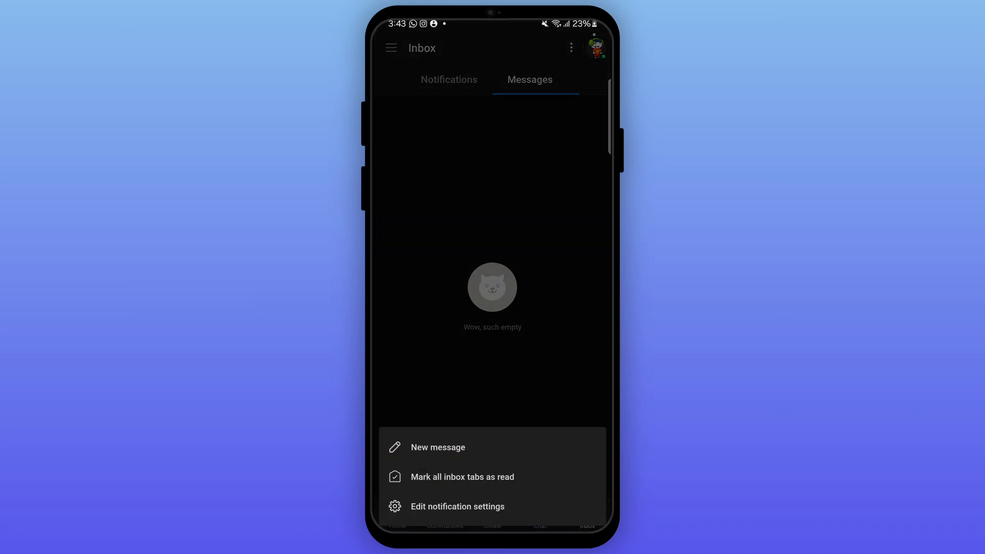
{"action": "left_click", "coordinate": [439, 446]}
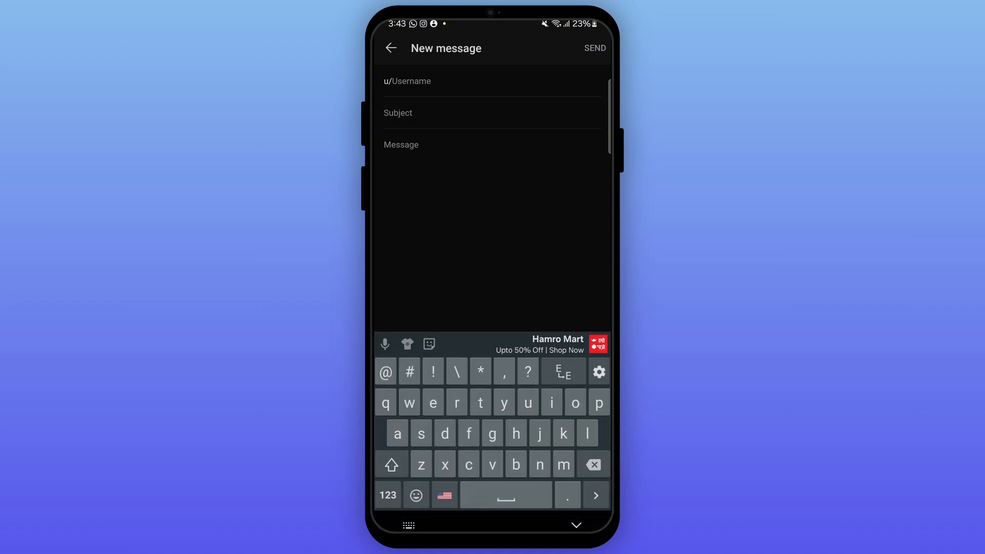
{"action": "left_click", "coordinate": [390, 464]}
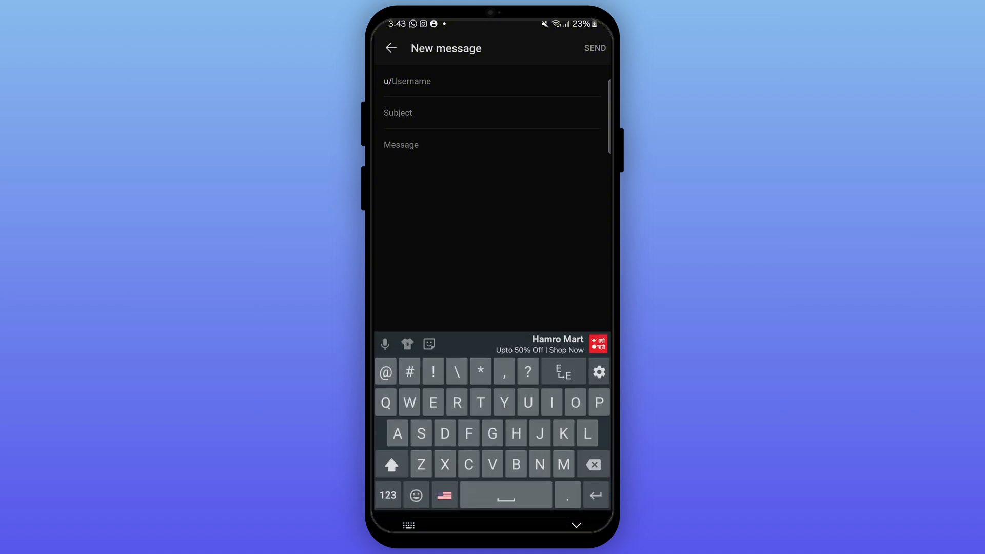